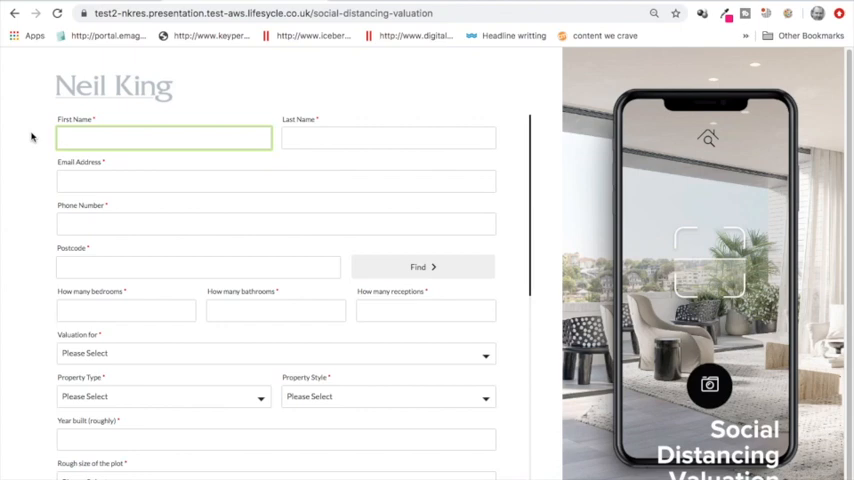
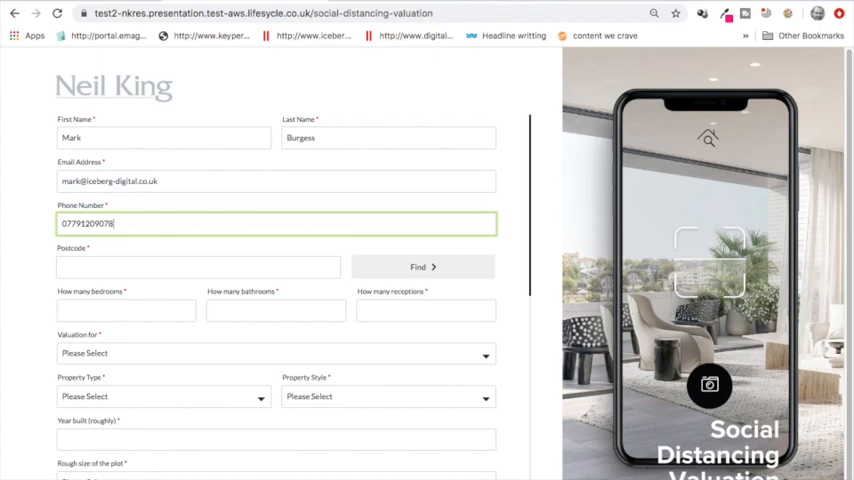
{"action": "type", "text": "sg10 6ep"}
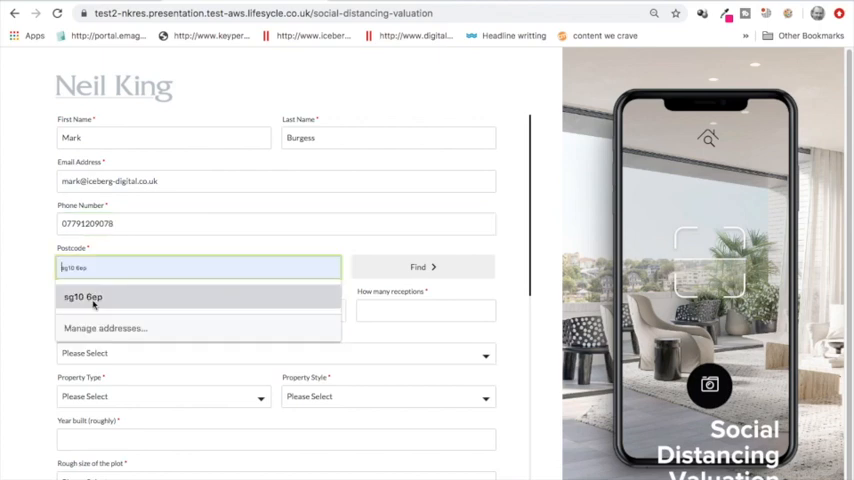
{"action": "left_click", "coordinate": [418, 268]}
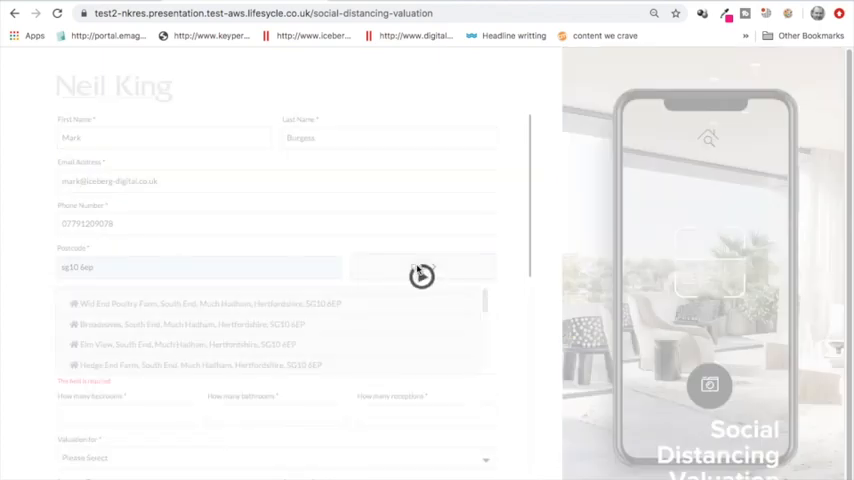
{"action": "left_click", "coordinate": [418, 268]}
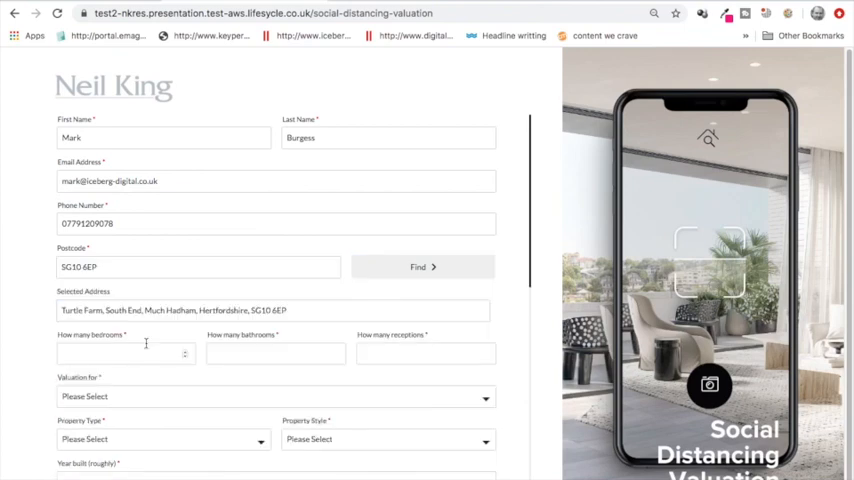
{"action": "left_click", "coordinate": [124, 352]}
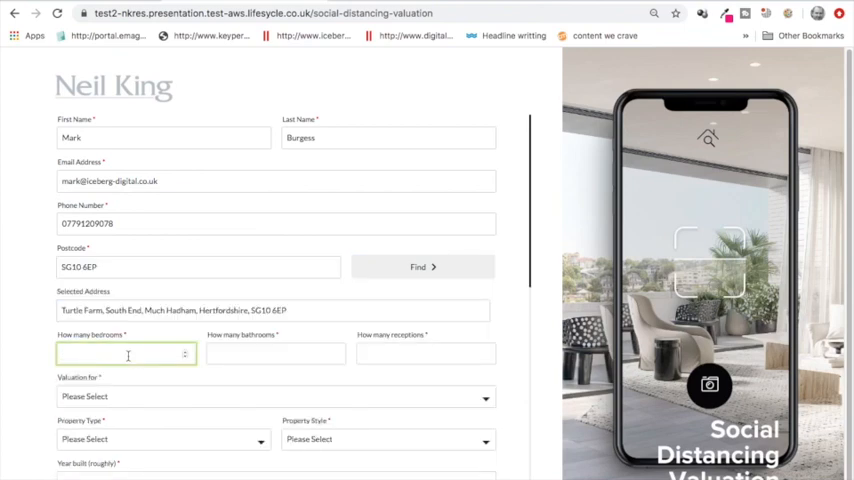
- Record 3 bedrooms, bathrooms and receptions for a Sales valuation of a detached house
{"action": "type", "text": "3"}
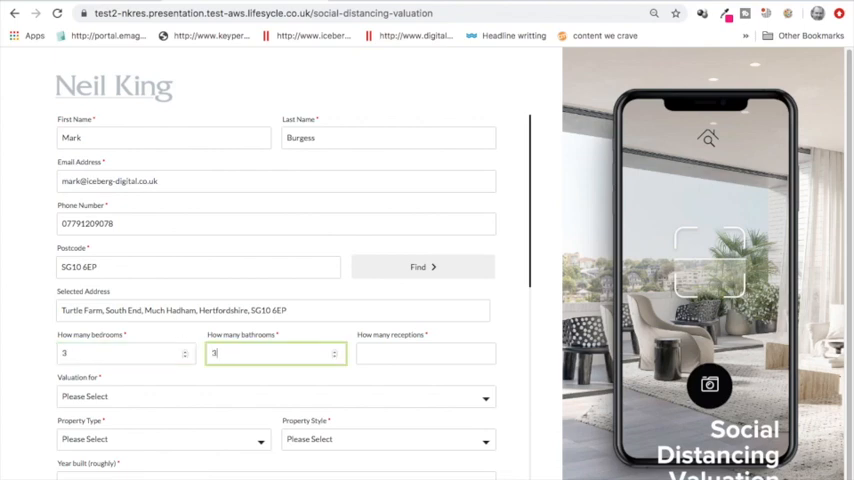
{"action": "left_click", "coordinate": [276, 396]}
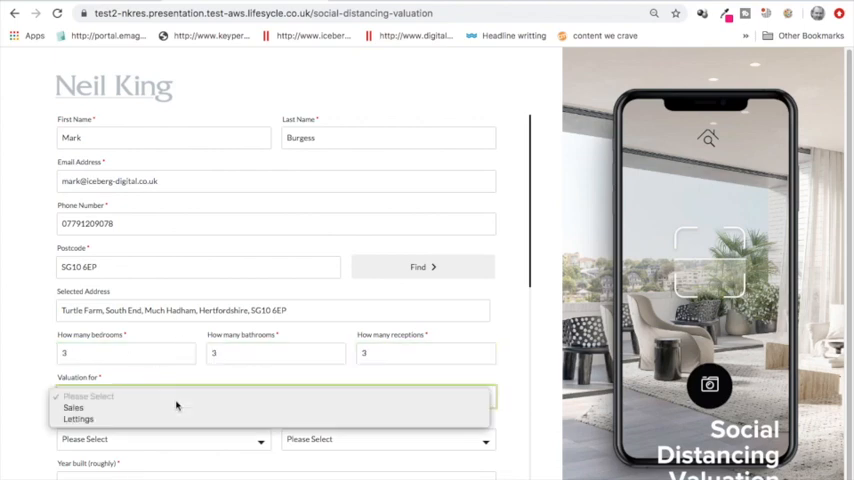
{"action": "mouse_move", "coordinate": [120, 408]}
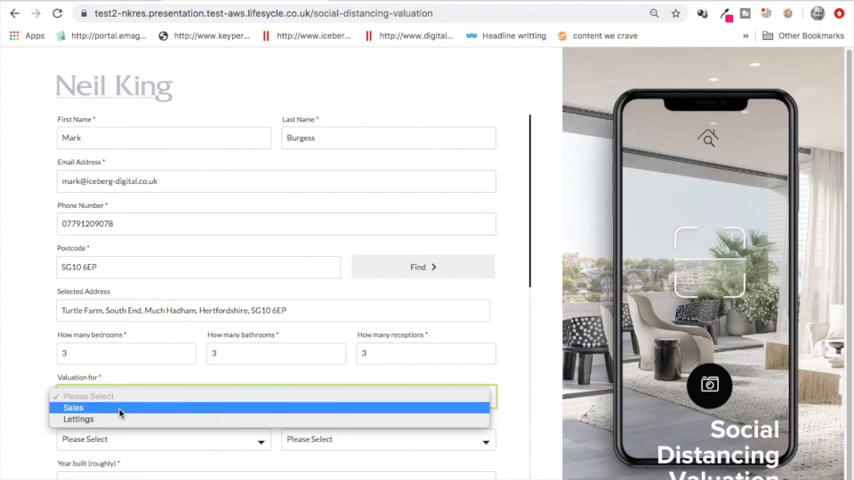
{"action": "left_click", "coordinate": [72, 408]}
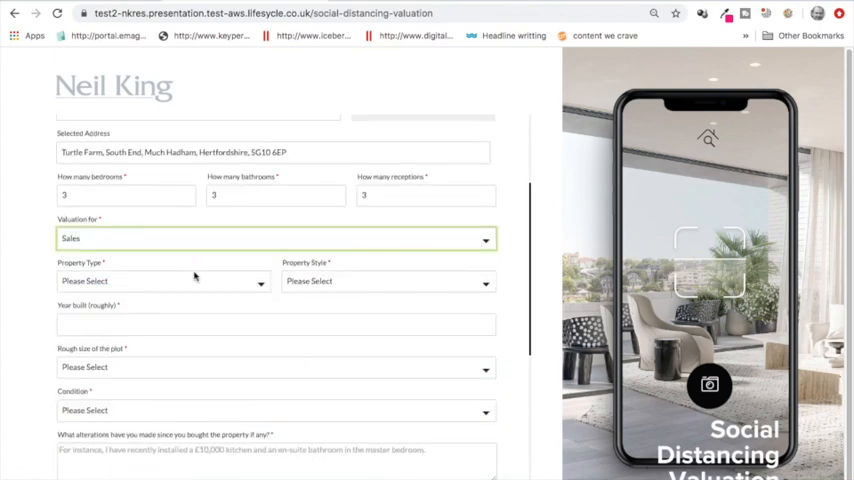
{"action": "left_click", "coordinate": [164, 280]}
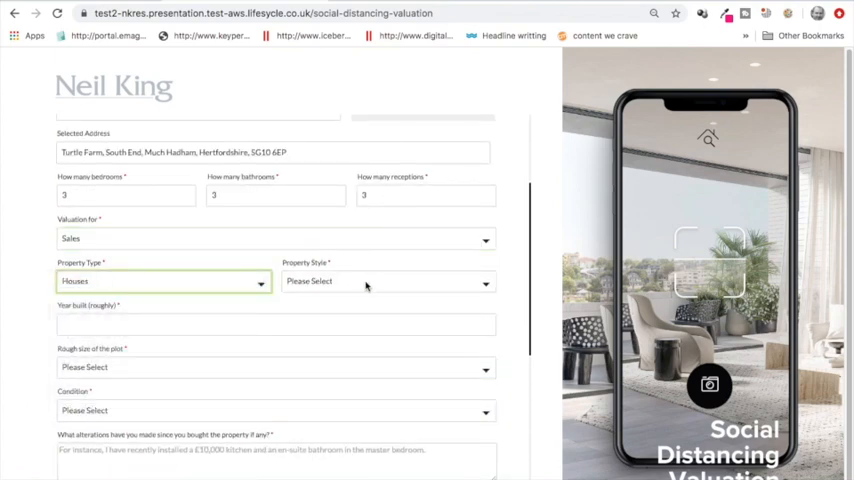
{"action": "left_click", "coordinate": [388, 280]}
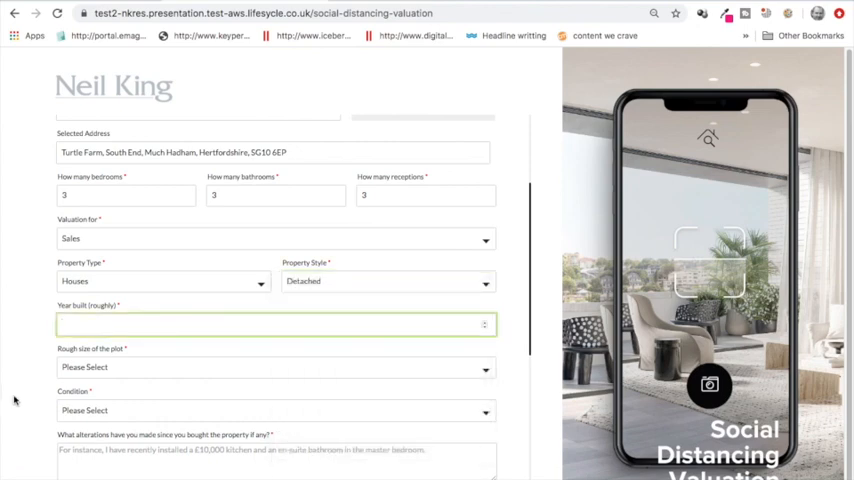
- Set year built 1900, plot size Less than 1 acre and condition Good
{"action": "type", "text": "1900"}
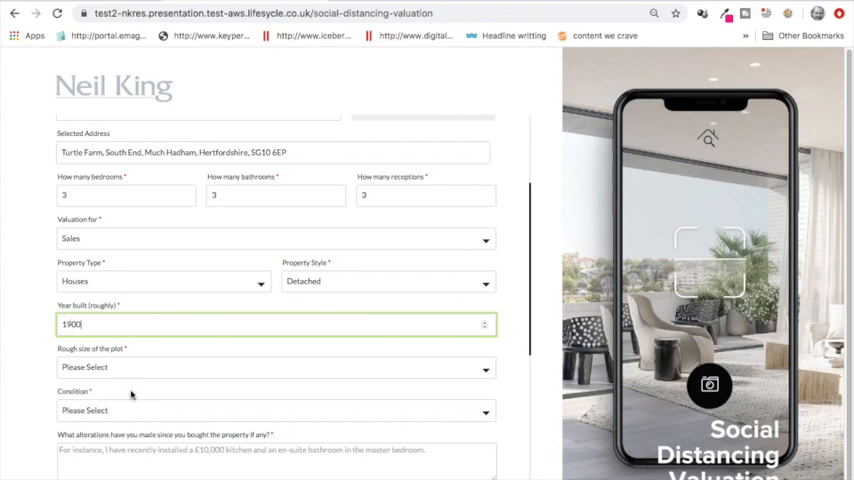
{"action": "left_click", "coordinate": [276, 368]}
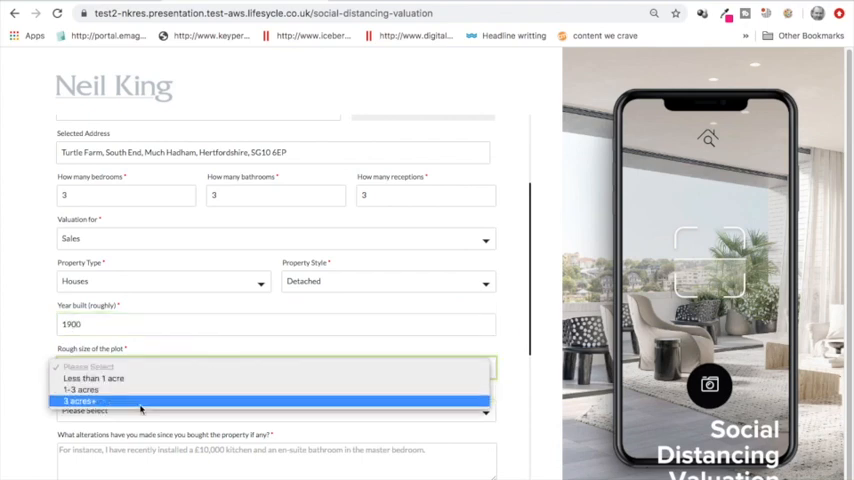
{"action": "left_click", "coordinate": [94, 378]}
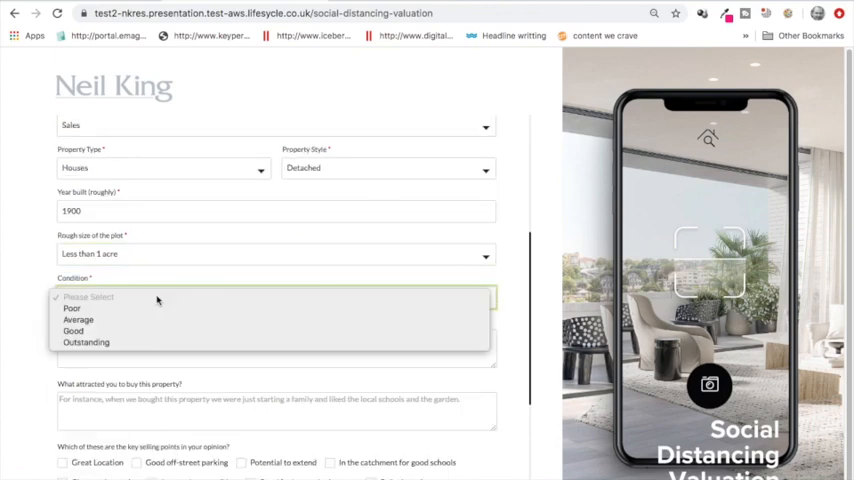
{"action": "left_click", "coordinate": [72, 332]}
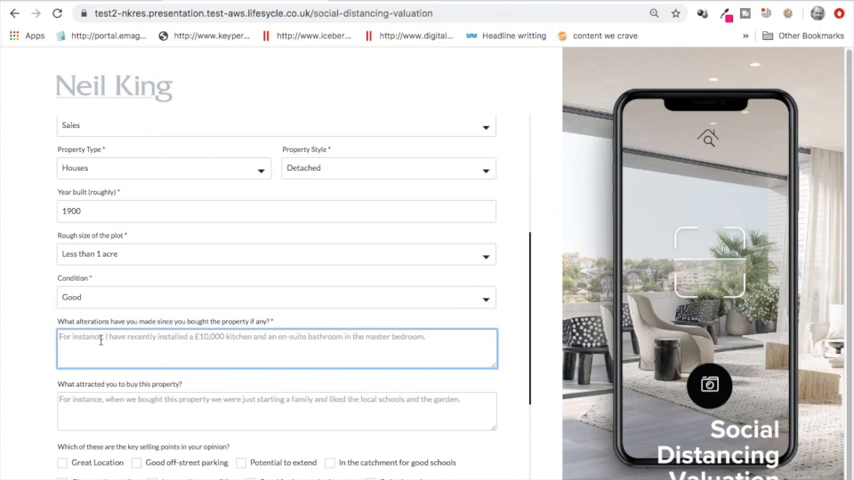
- Note 'I have extended the kitchen' in the alterations box
{"action": "type", "text": "I have"}
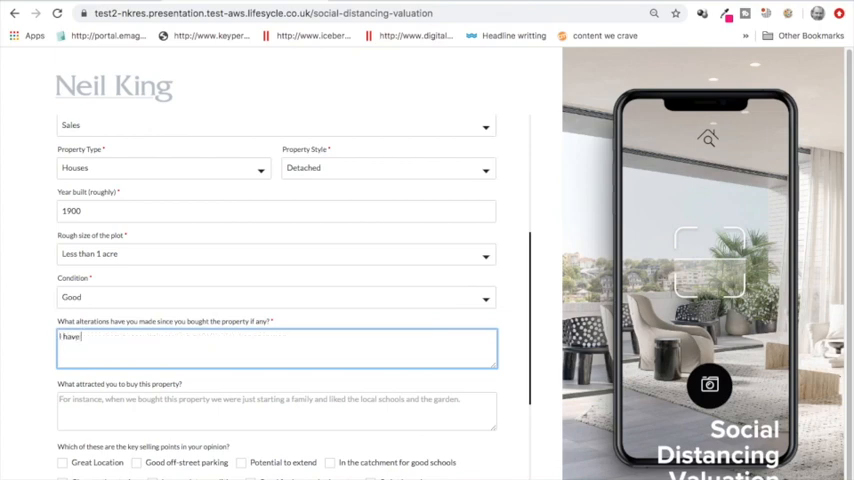
{"action": "type", "text": "extended the kitchen"}
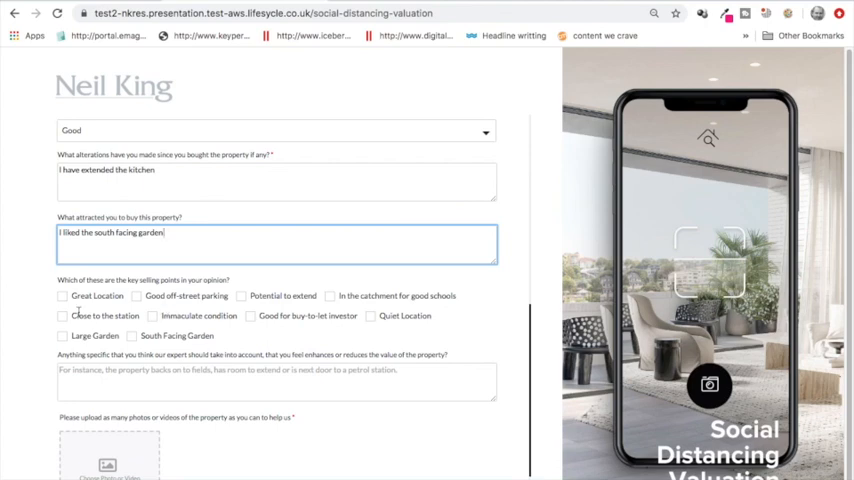
- Tick Great Location, Close to the station and Quiet Location as selling points
{"action": "left_click", "coordinate": [64, 296]}
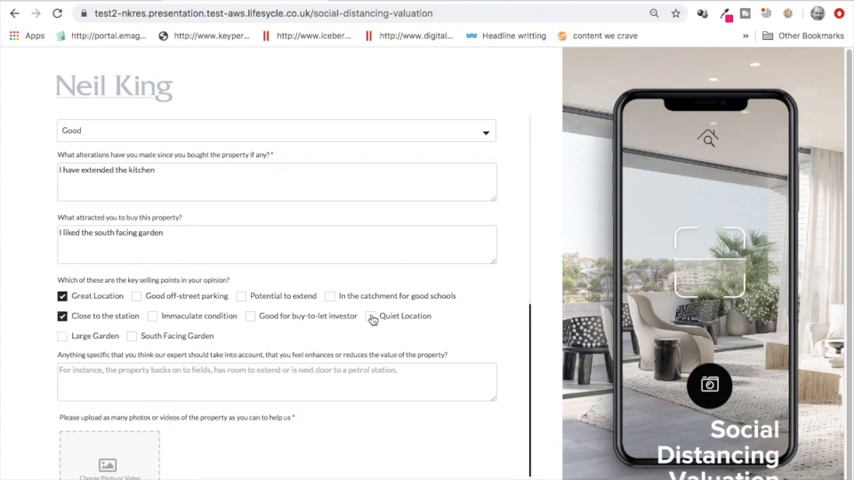
{"action": "left_click", "coordinate": [372, 316]}
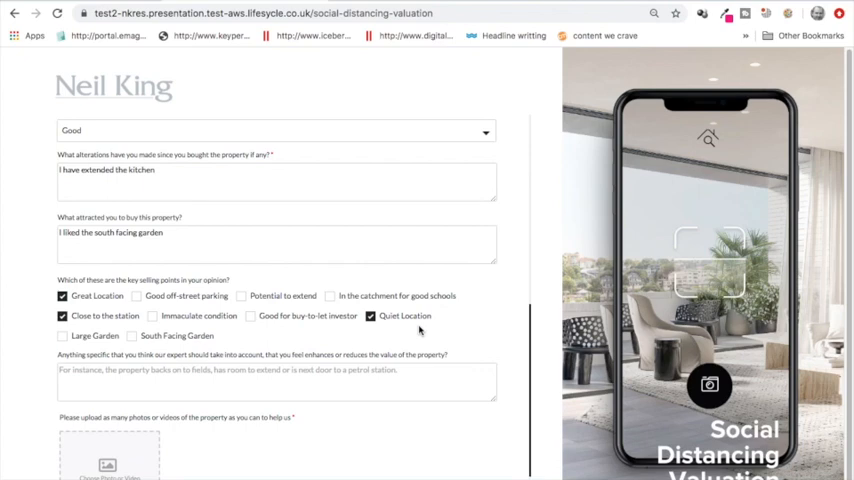
{"action": "mouse_move", "coordinate": [278, 340]}
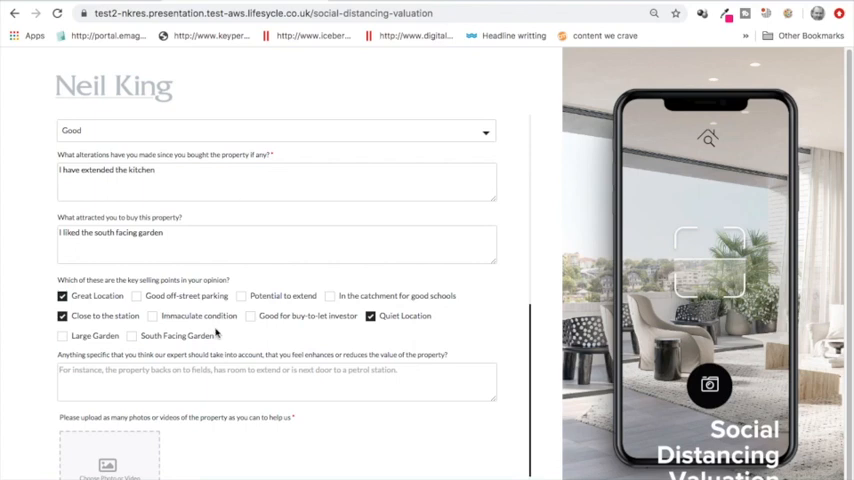
{"action": "mouse_move", "coordinate": [164, 364]}
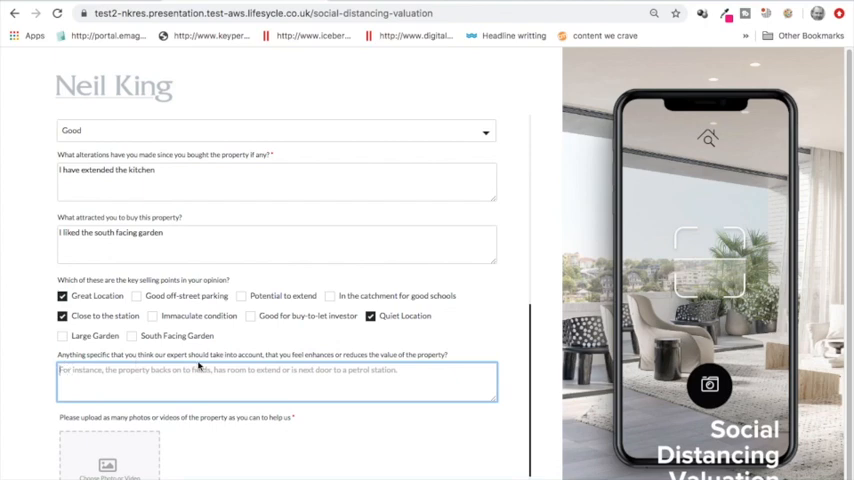
{"action": "mouse_move", "coordinate": [288, 358]}
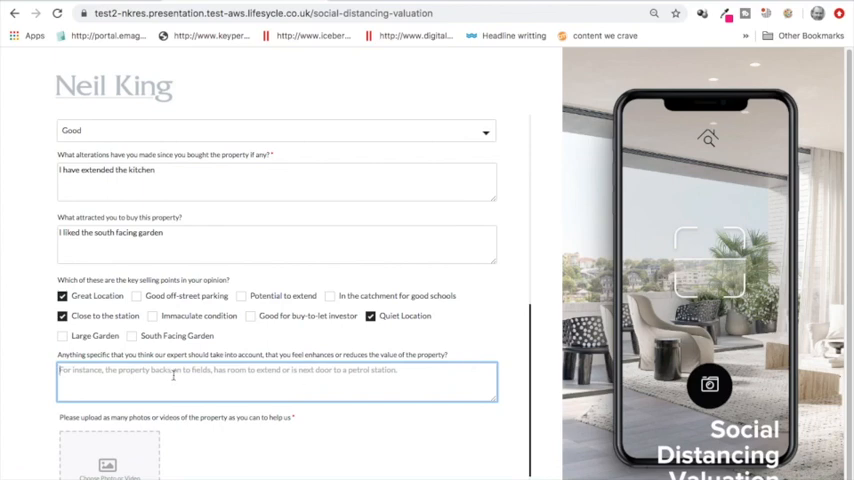
{"action": "mouse_move", "coordinate": [144, 380]}
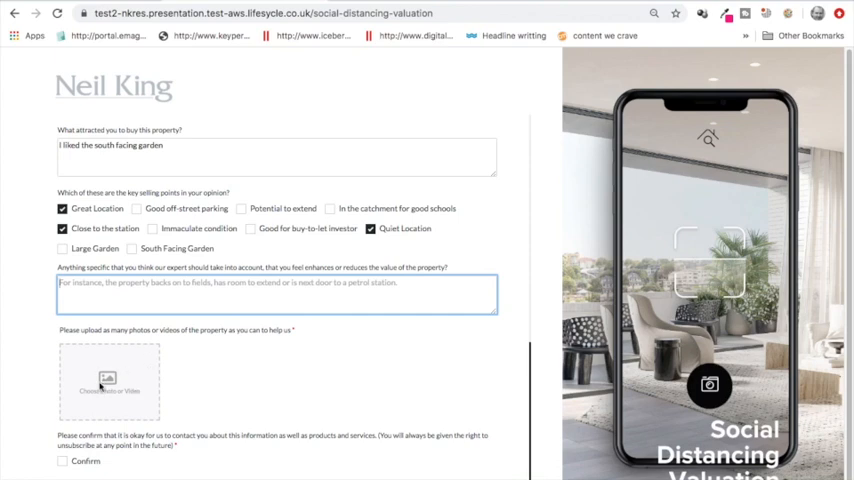
- Upload the example lounge and example garden photos to the form
{"action": "left_click", "coordinate": [108, 384]}
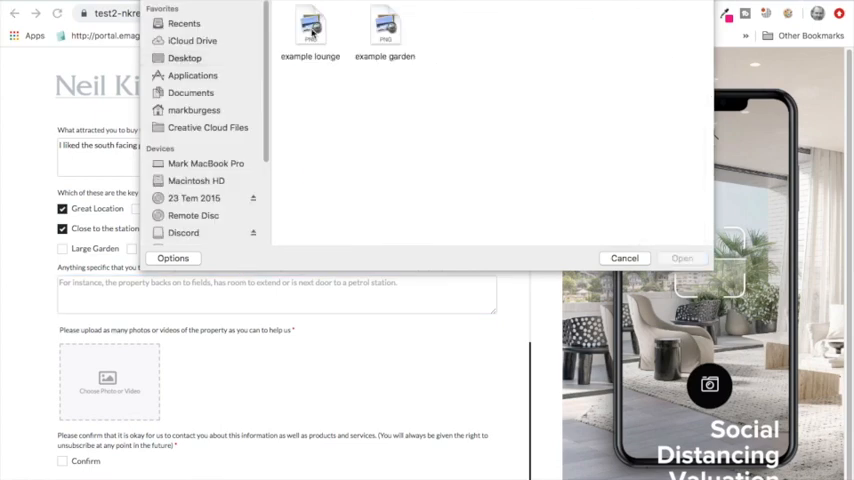
{"action": "left_click", "coordinate": [310, 30]}
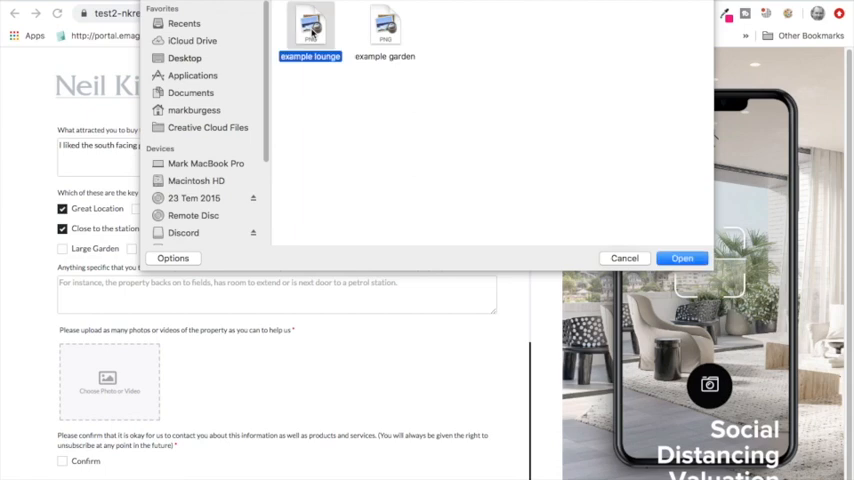
{"action": "left_click", "coordinate": [384, 30]}
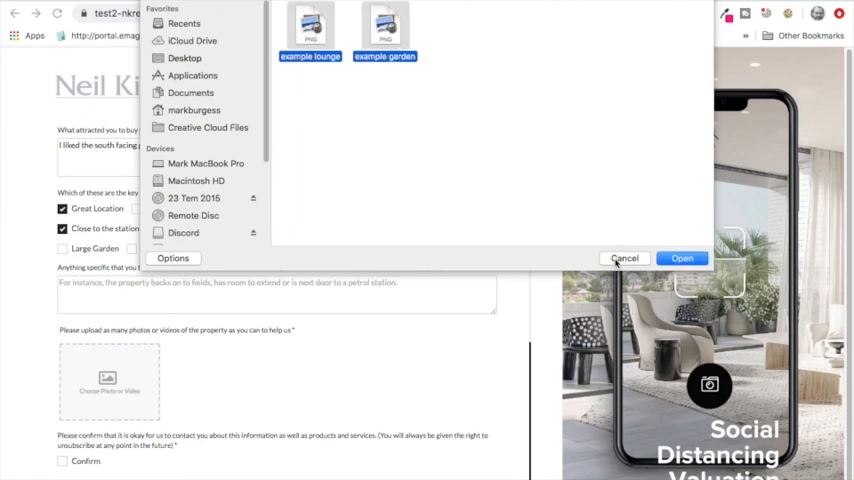
{"action": "left_click", "coordinate": [624, 258]}
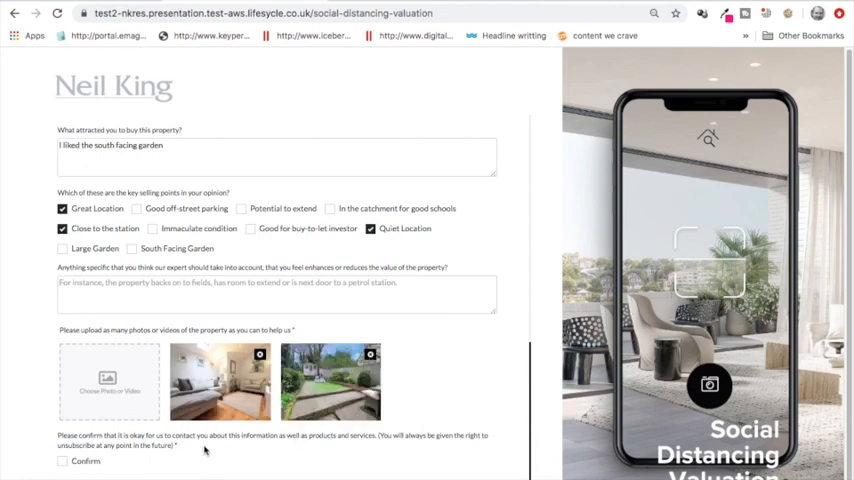
- Tick the Confirm checkbox agreeing to be contacted about the property
{"action": "left_click", "coordinate": [62, 460]}
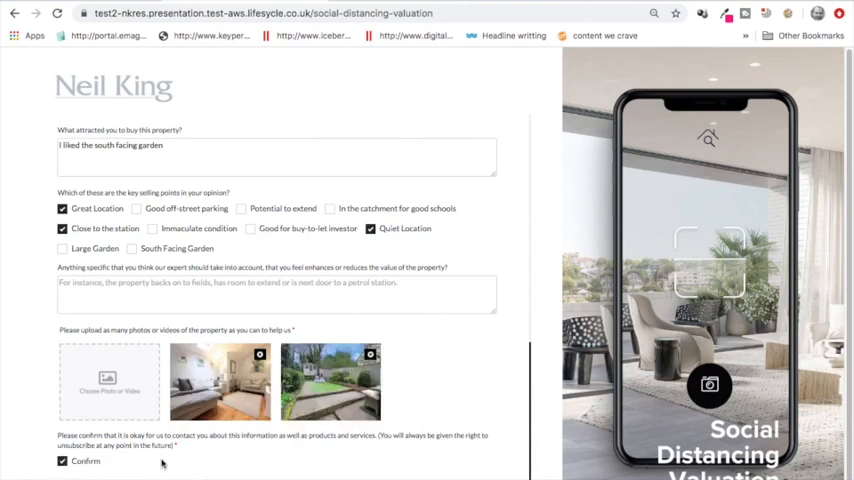
{"action": "scroll", "scroll_direction": "down", "scroll_amount": 3}
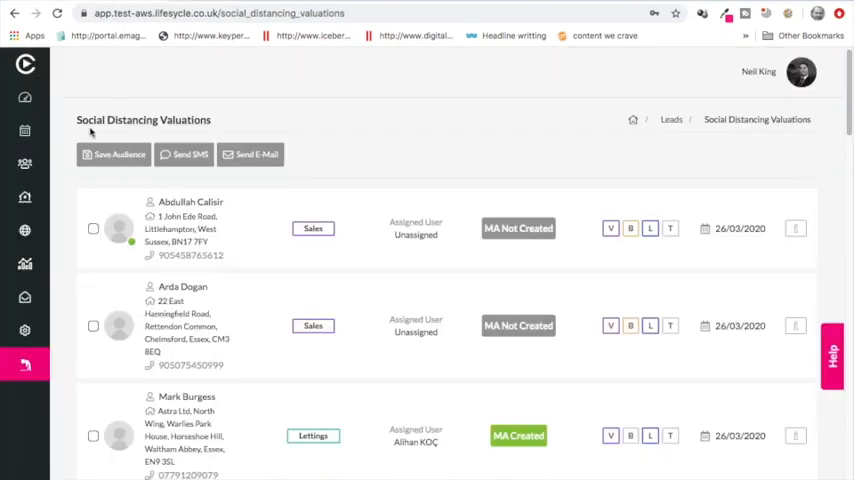
{"action": "mouse_move", "coordinate": [24, 296]}
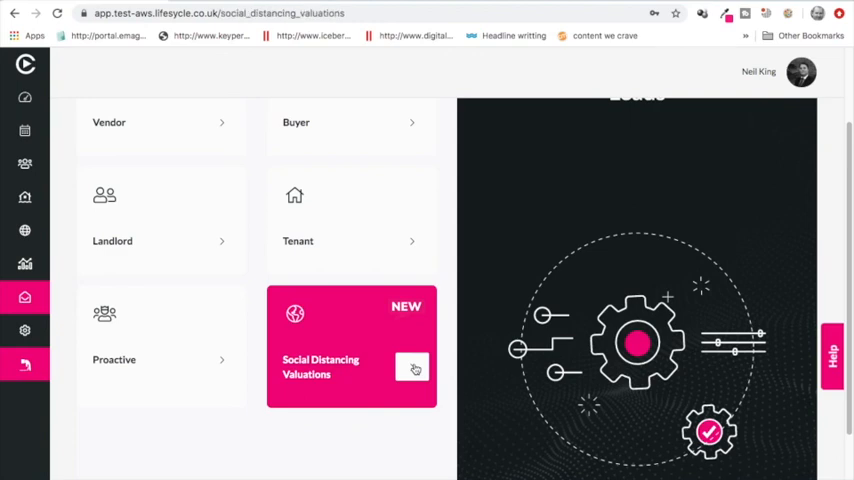
- View the newest lead's Information answers and open the lounge photo full-size
{"action": "left_click", "coordinate": [352, 366]}
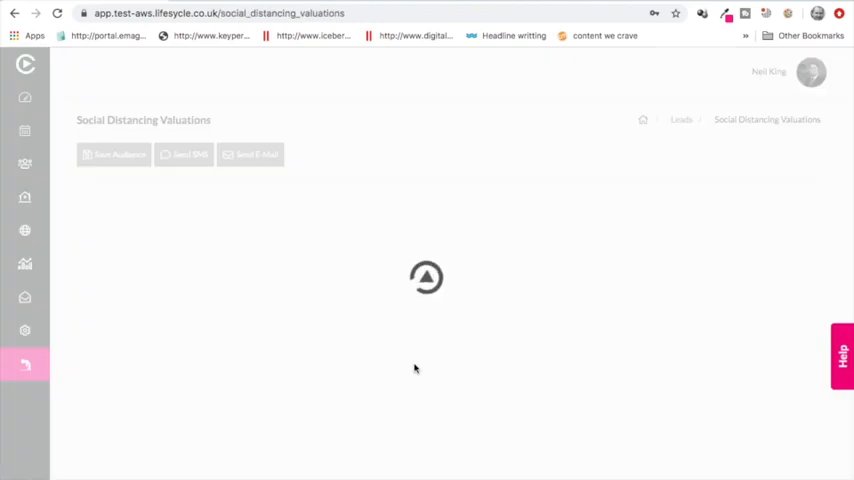
{"action": "mouse_move", "coordinate": [218, 372]}
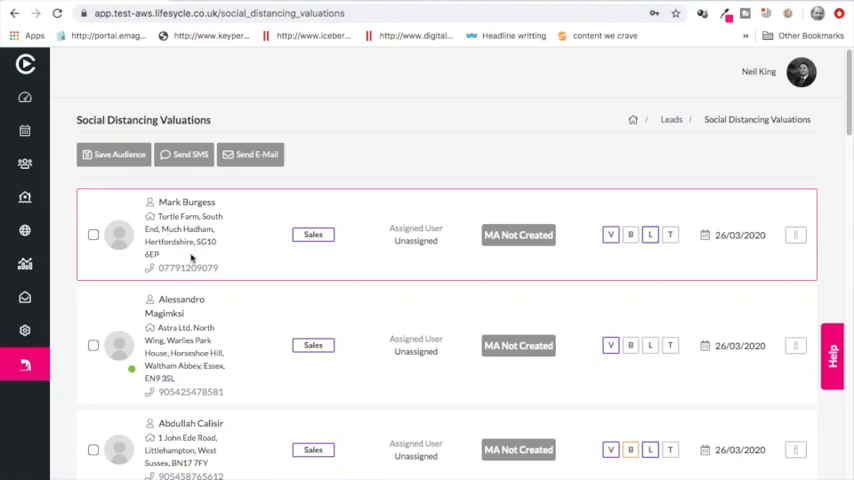
{"action": "mouse_move", "coordinate": [338, 240]}
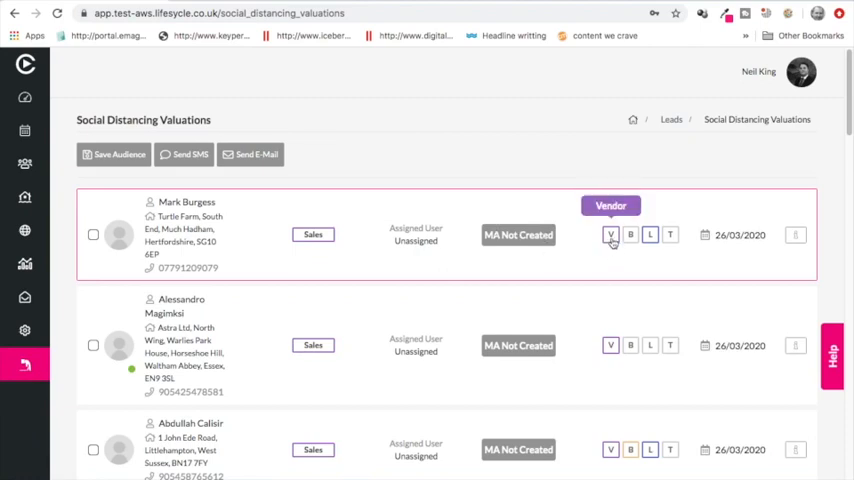
{"action": "mouse_move", "coordinate": [624, 262]}
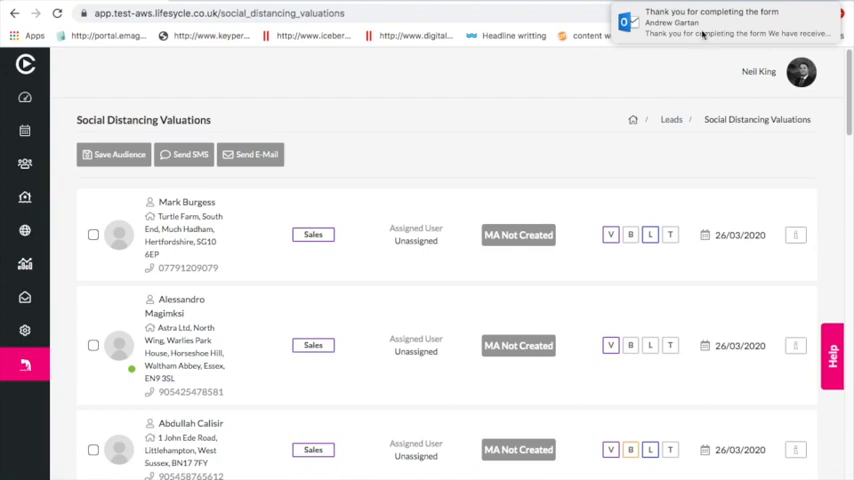
{"action": "mouse_move", "coordinate": [704, 34]}
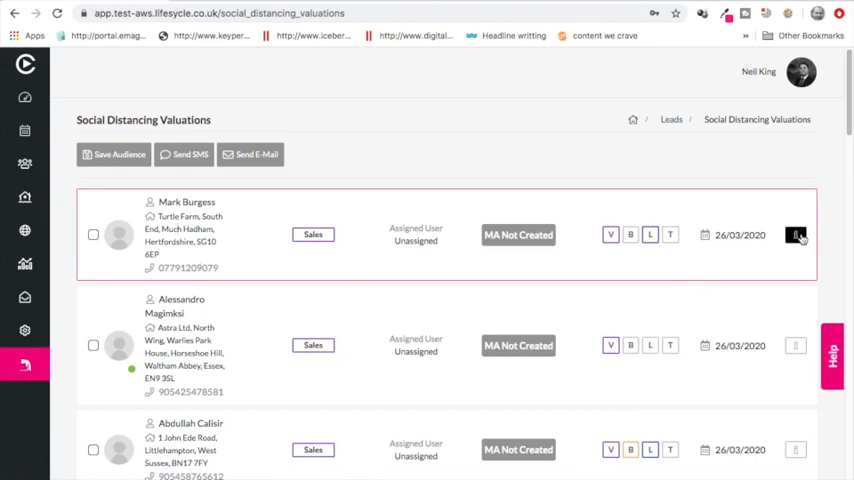
{"action": "left_click", "coordinate": [796, 234]}
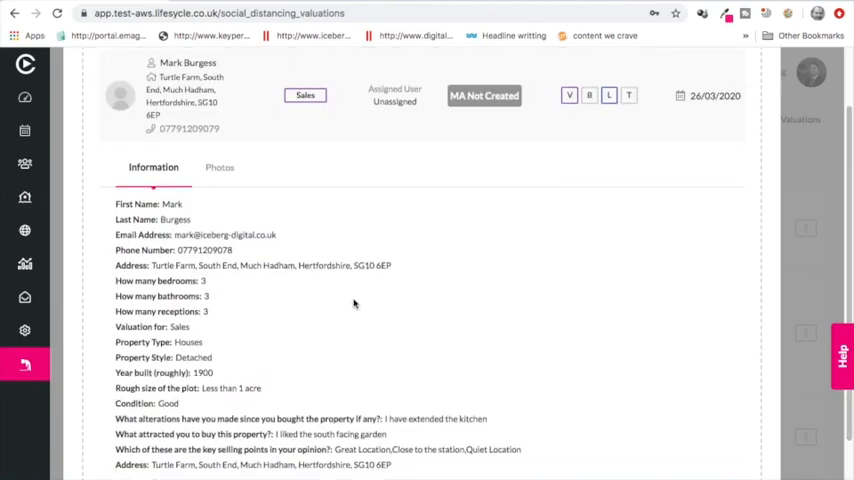
{"action": "scroll", "scroll_direction": "down", "scroll_amount": 3}
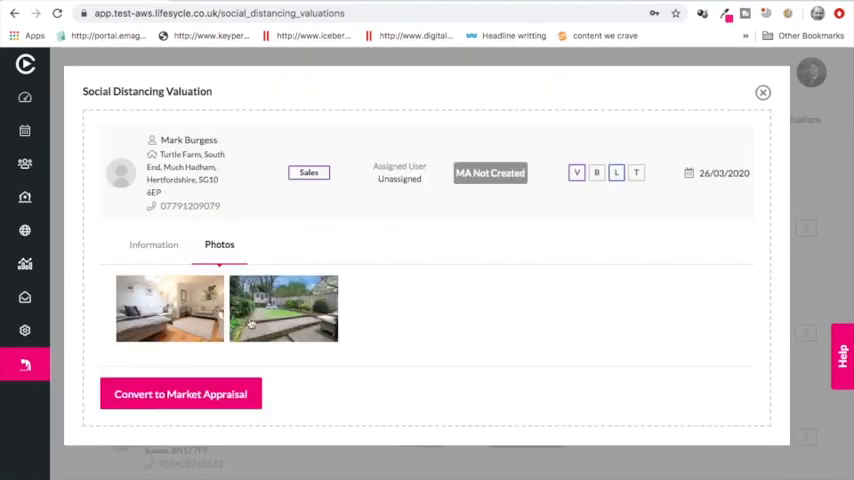
{"action": "left_click", "coordinate": [170, 308]}
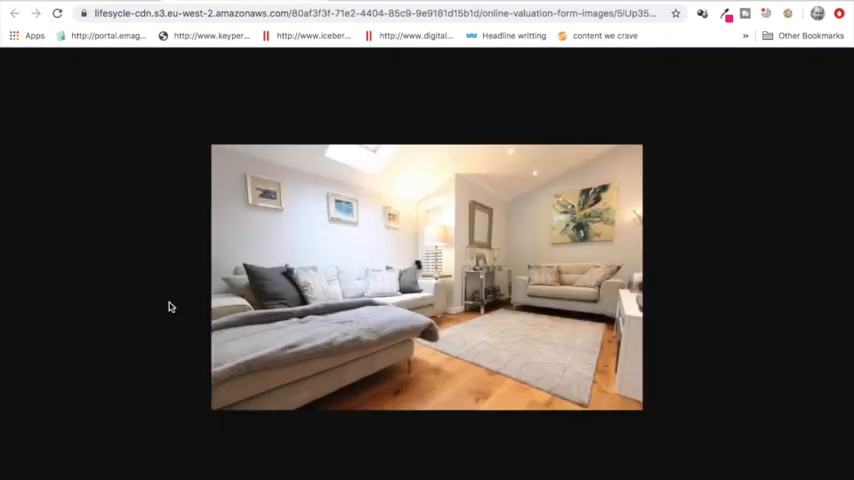
{"action": "mouse_move", "coordinate": [300, 96]}
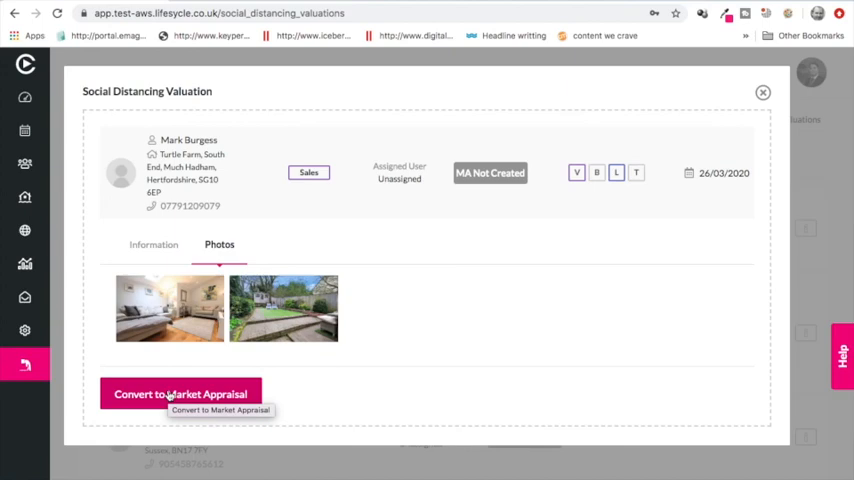
- Convert the lead to a market appraisal, keeping default branch and user
{"action": "left_click", "coordinate": [180, 392]}
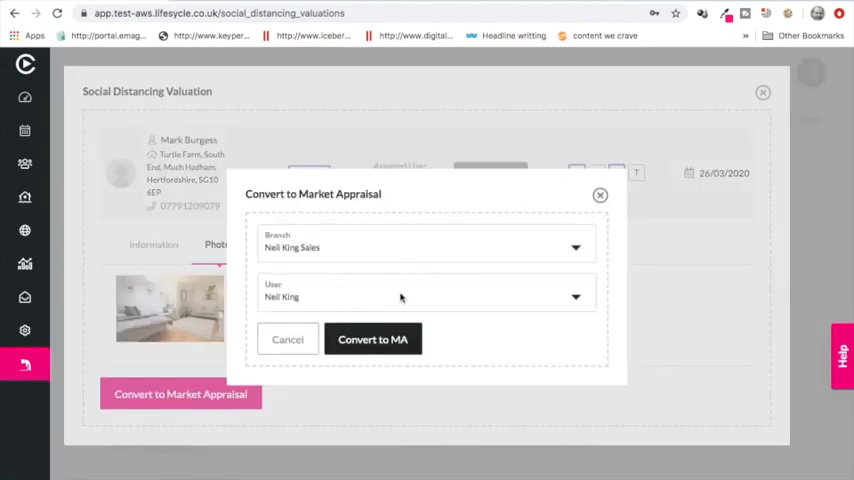
{"action": "left_click", "coordinate": [372, 340]}
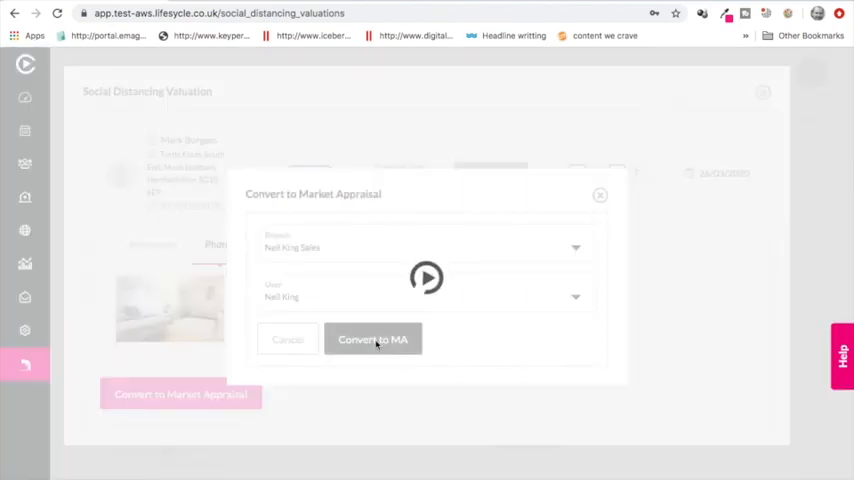
{"action": "left_click", "coordinate": [372, 340]}
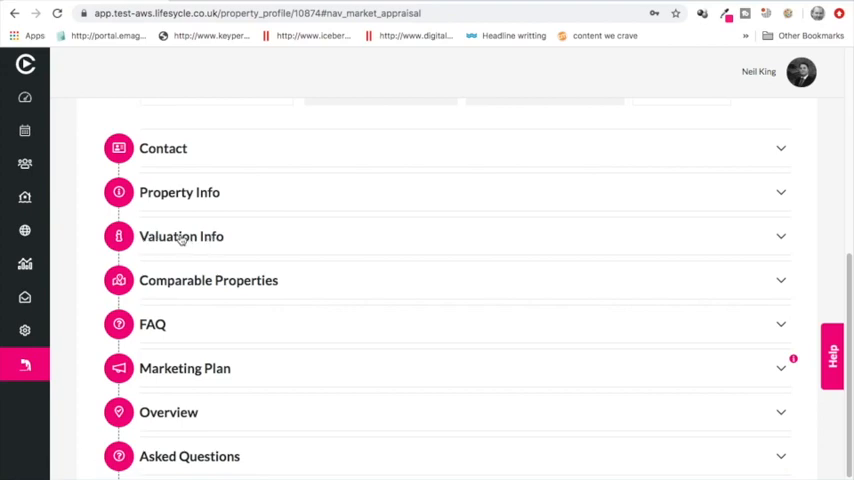
- Enter 500,000 as Valuation AVG in the Valuation Info section
{"action": "left_click", "coordinate": [180, 236]}
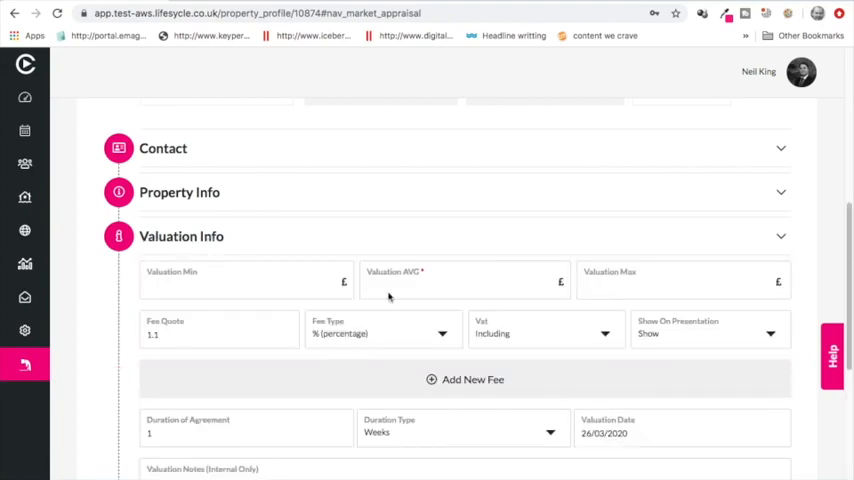
{"action": "type", "text": "500,000"}
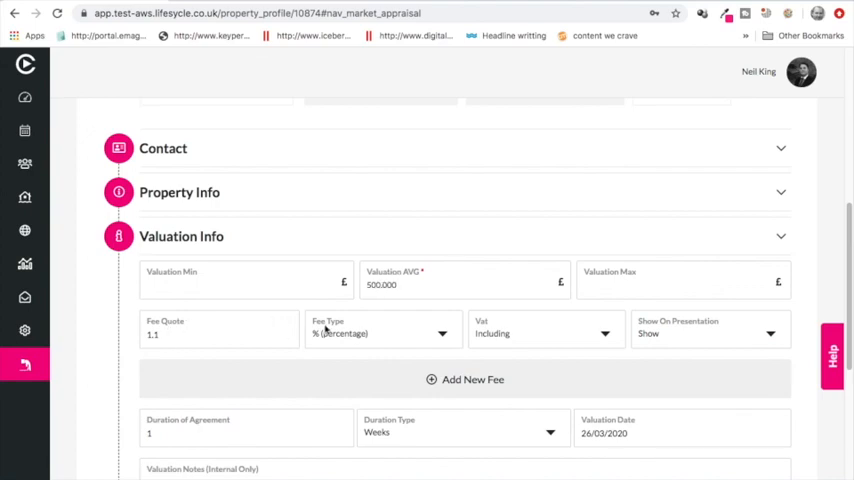
{"action": "mouse_move", "coordinate": [304, 348]}
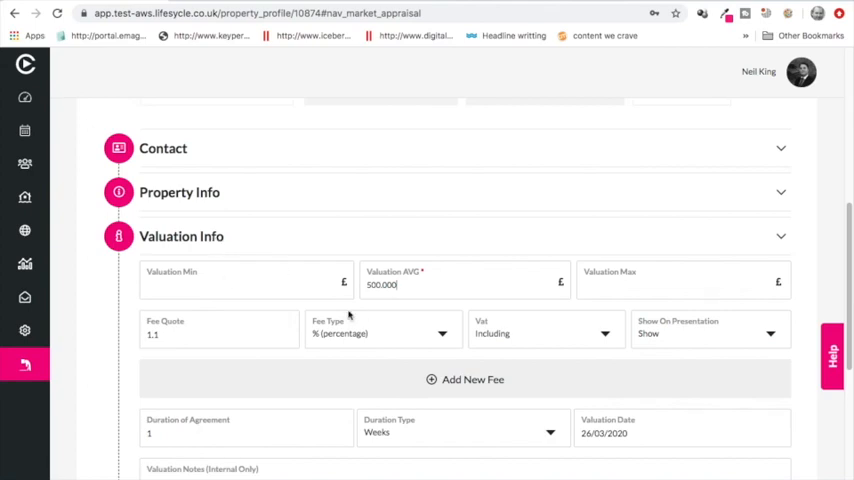
{"action": "left_click", "coordinate": [180, 236]}
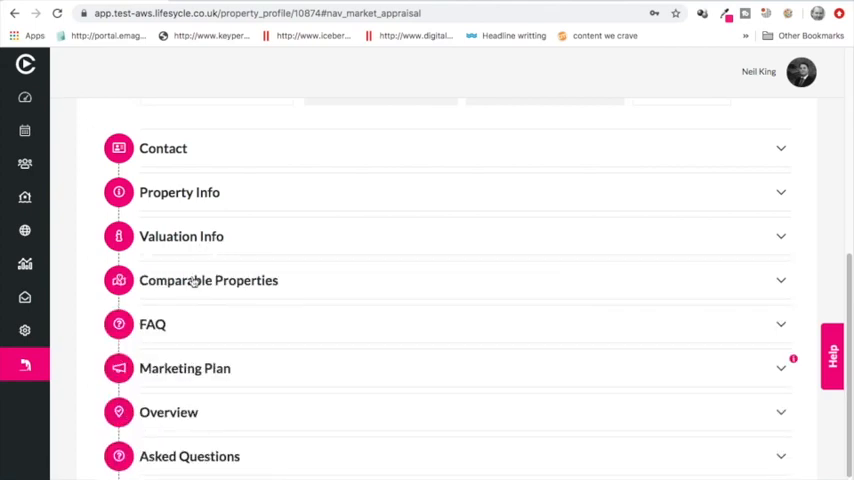
{"action": "left_click", "coordinate": [208, 280]}
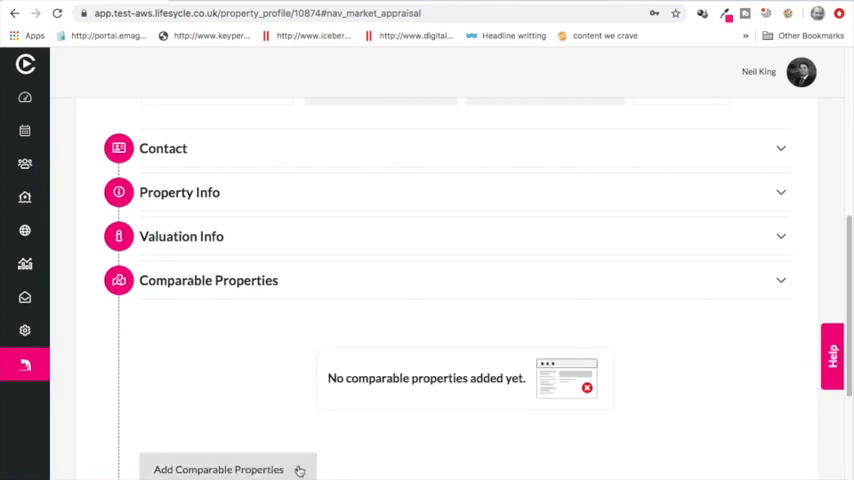
{"action": "scroll", "scroll_direction": "down", "scroll_amount": 3}
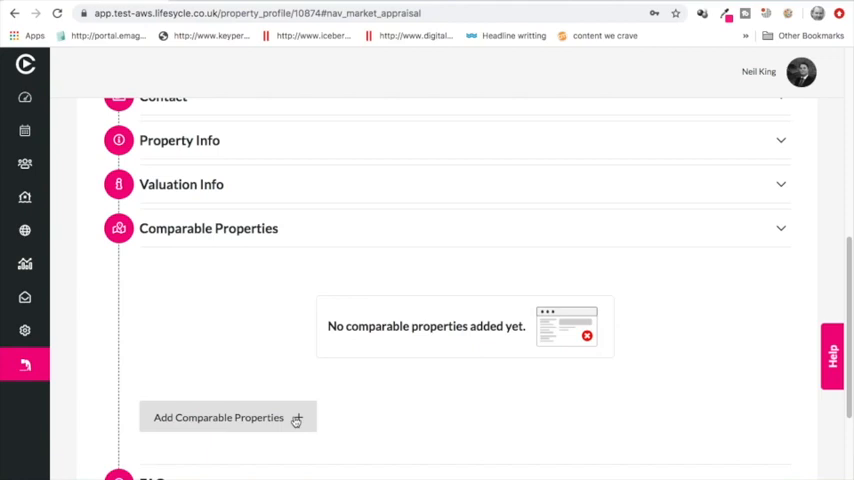
{"action": "left_click", "coordinate": [218, 416]}
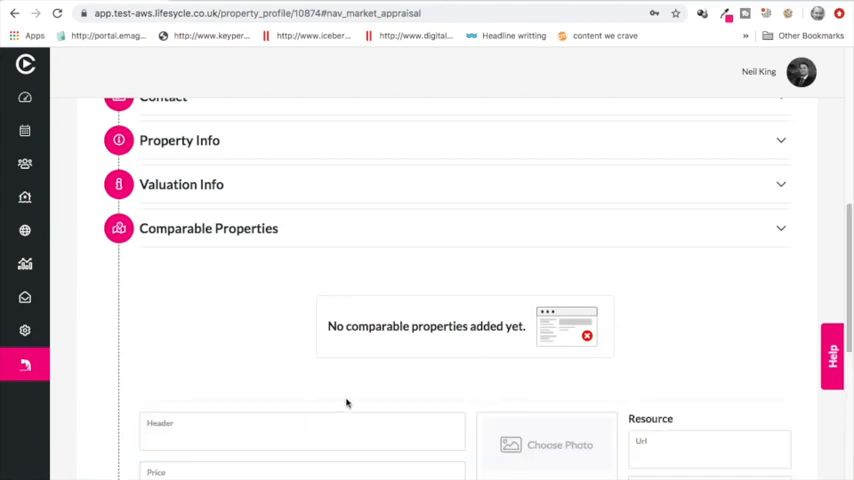
{"action": "scroll", "scroll_direction": "down", "scroll_amount": 3}
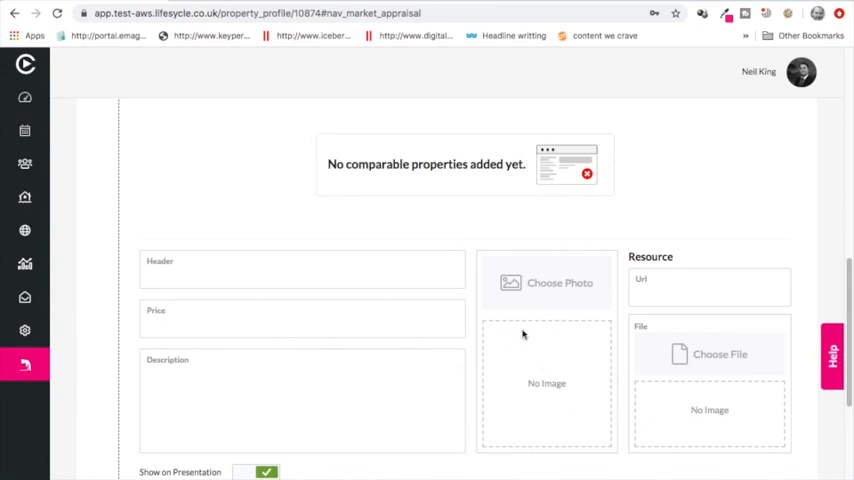
{"action": "mouse_move", "coordinate": [332, 340]}
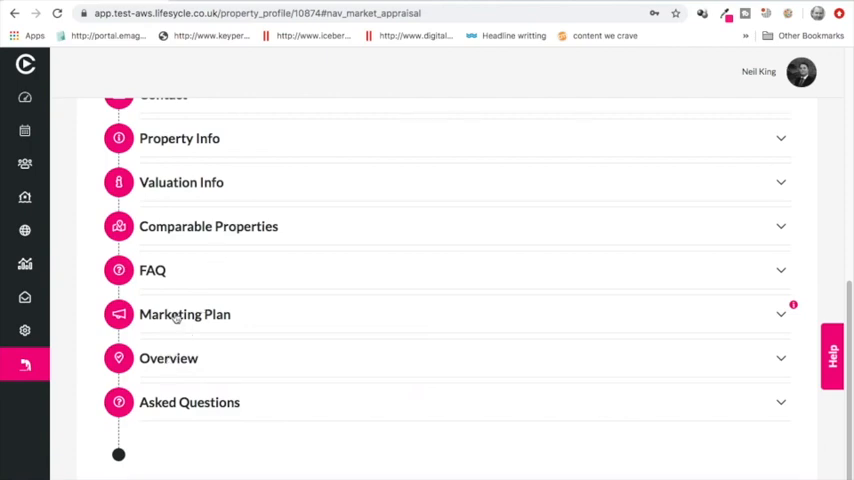
{"action": "left_click", "coordinate": [184, 314]}
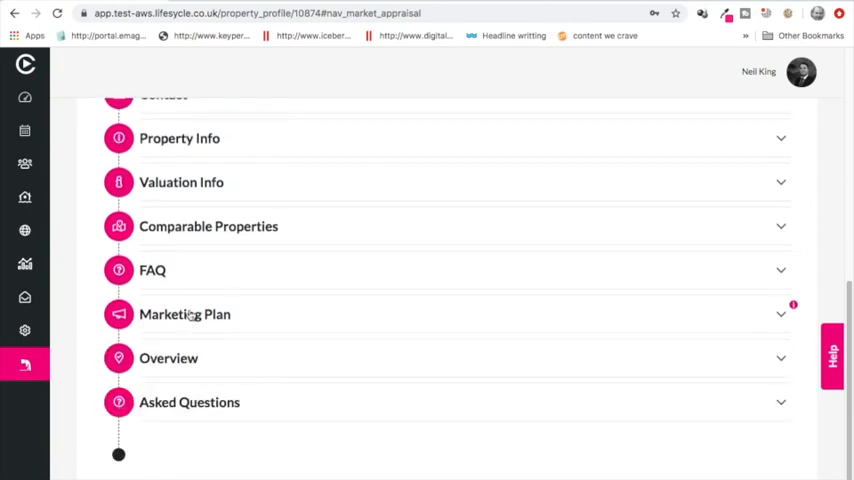
{"action": "left_click", "coordinate": [168, 356]}
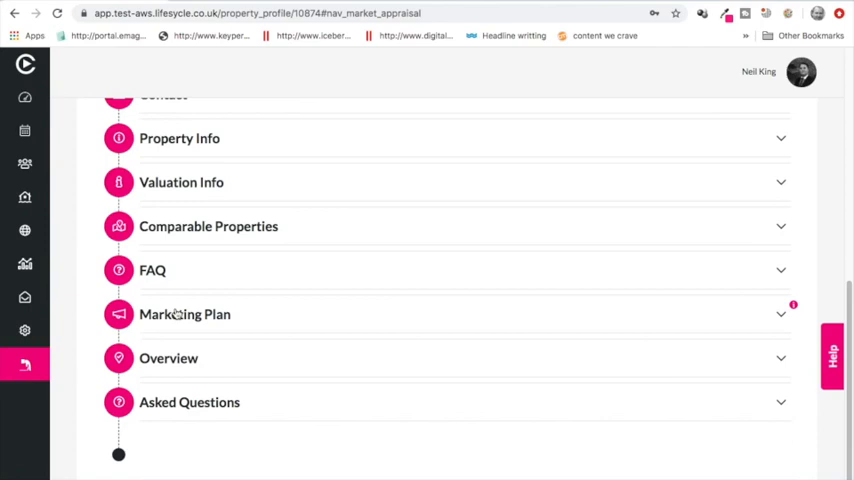
{"action": "mouse_move", "coordinate": [182, 364]}
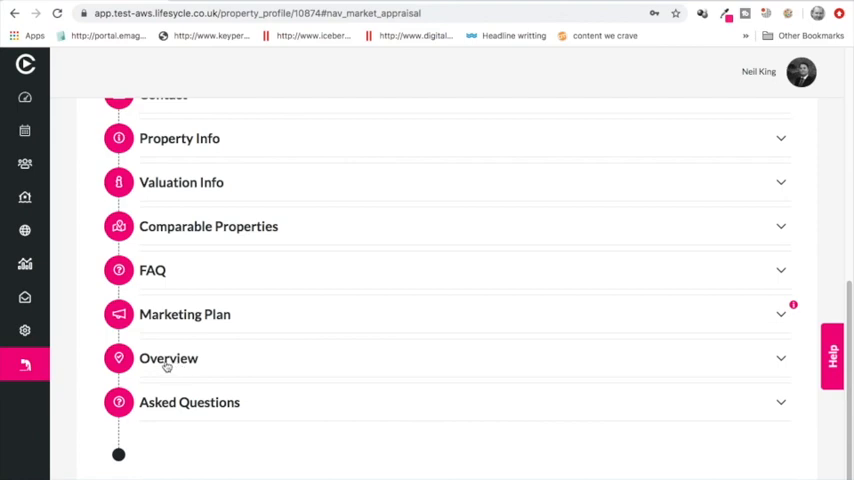
{"action": "scroll", "scroll_direction": "up", "scroll_amount": 3}
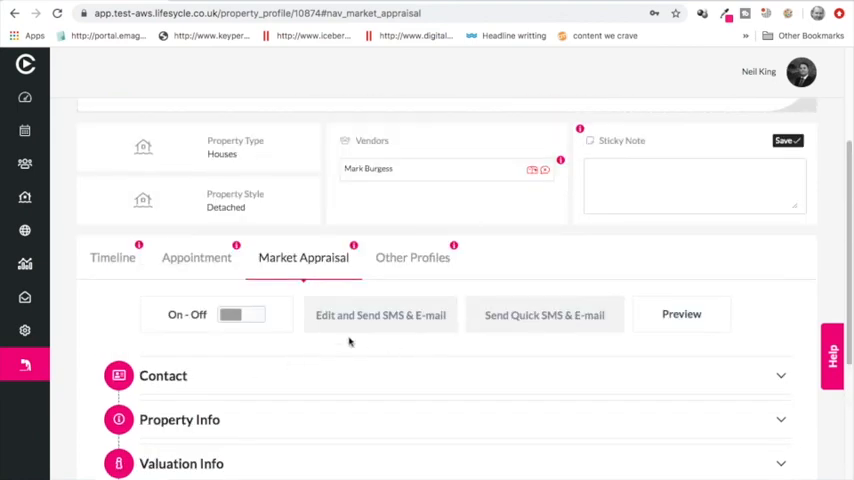
- Dismiss the MA Requirements warning and save the valuation details showing £500,000
{"action": "left_click", "coordinate": [240, 314]}
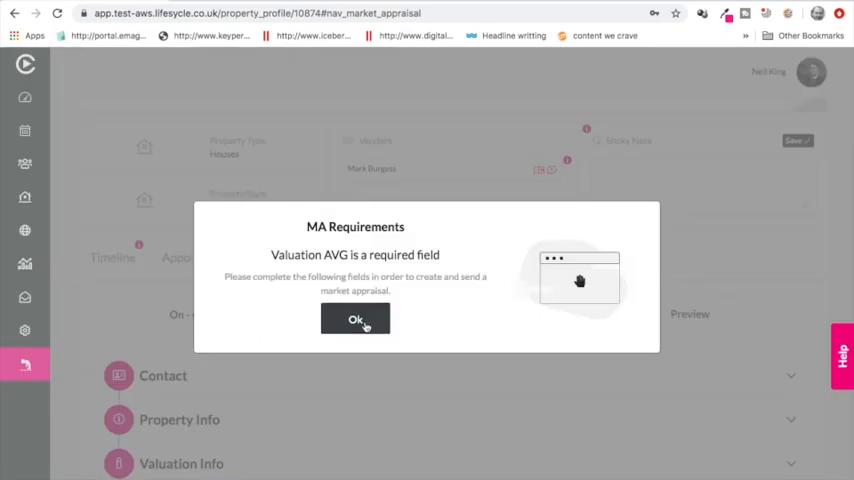
{"action": "left_click", "coordinate": [356, 320]}
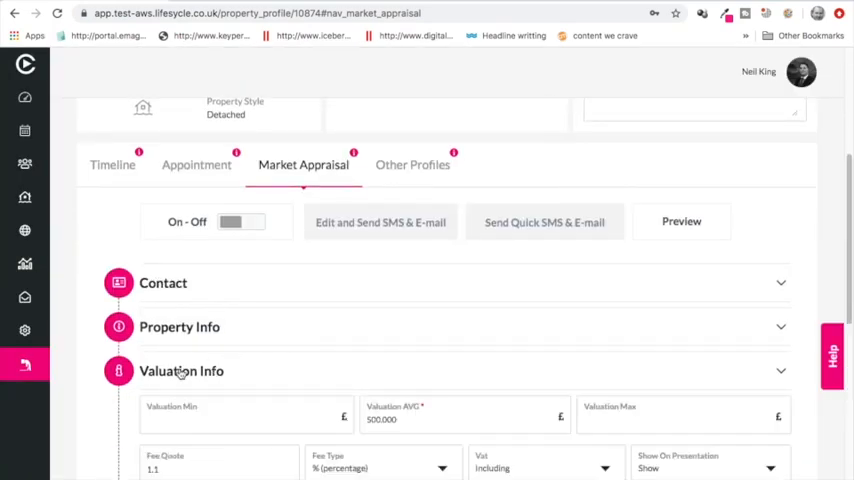
{"action": "scroll", "scroll_direction": "down", "scroll_amount": 3}
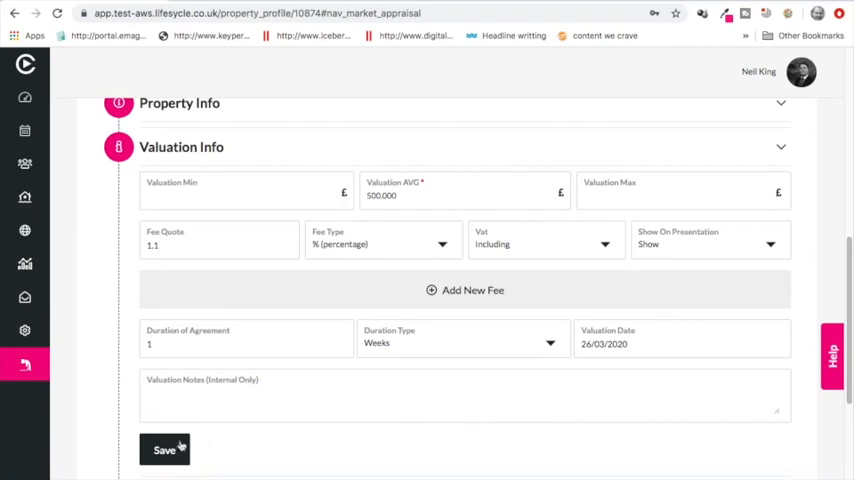
{"action": "left_click", "coordinate": [164, 448]}
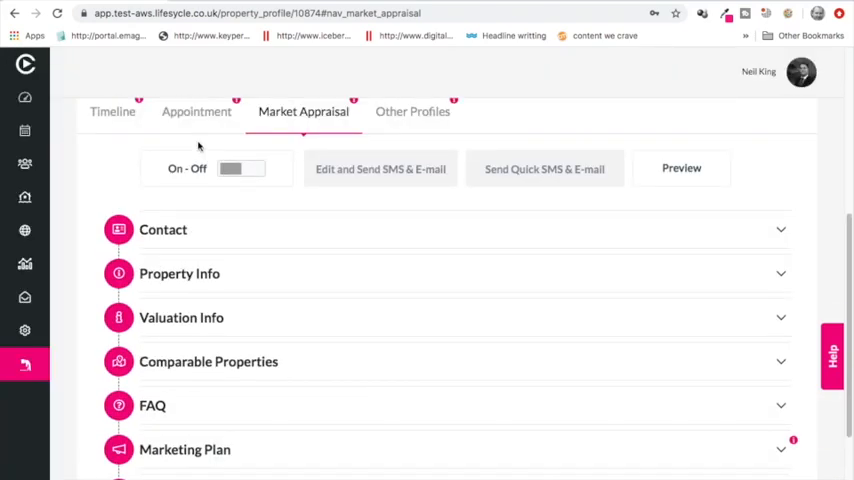
- Switch the presentation page's On-Off toggle on so it is online
{"action": "left_click", "coordinate": [240, 168]}
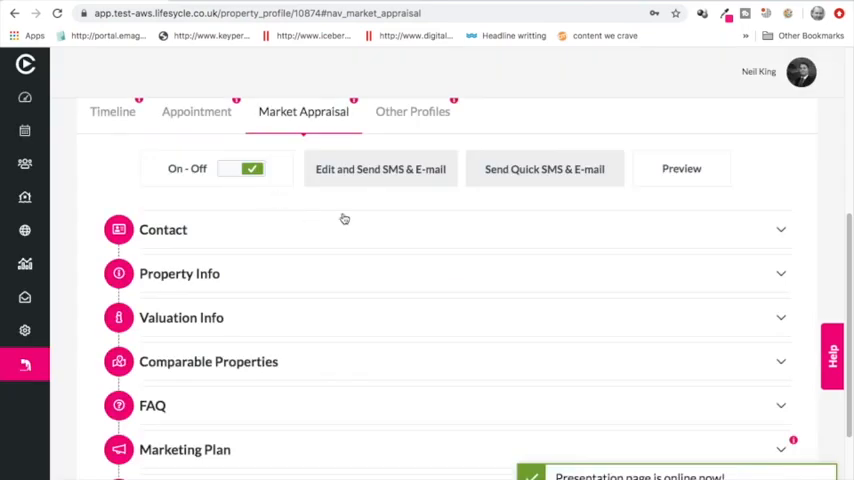
{"action": "left_click", "coordinate": [680, 168]}
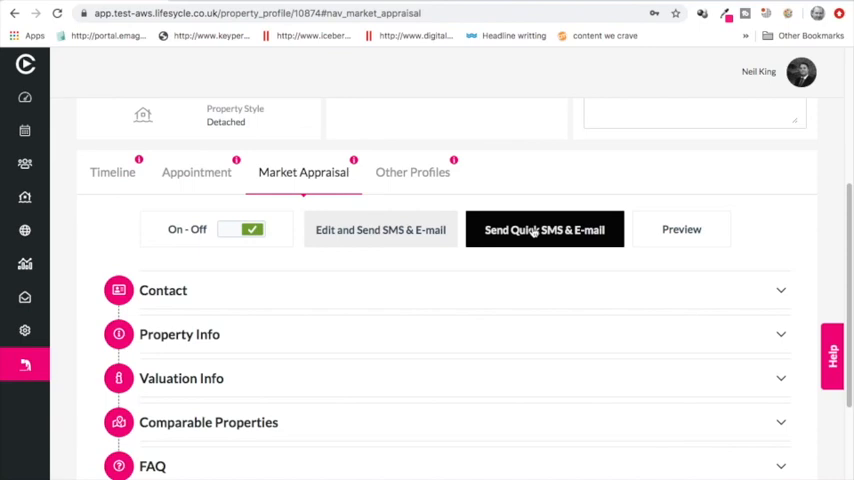
- Preview the market appraisal report email via Edit and Send SMS & E-mail, then close it
{"action": "left_click", "coordinate": [380, 228]}
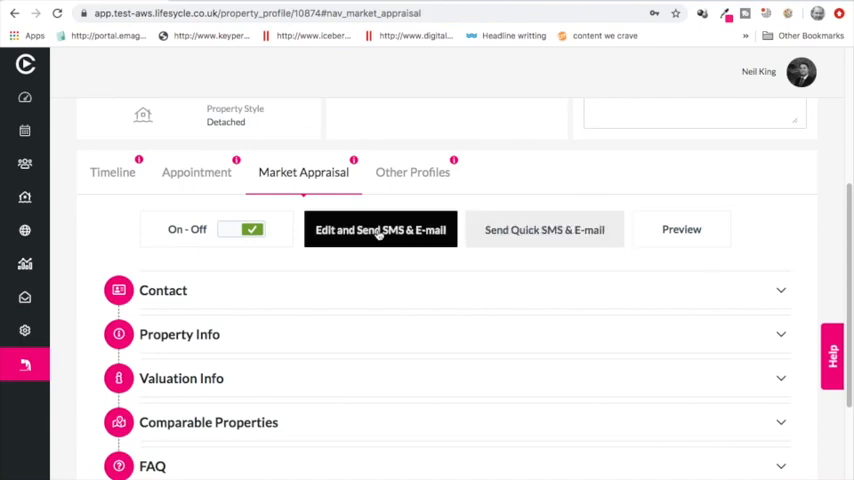
{"action": "left_click", "coordinate": [380, 228]}
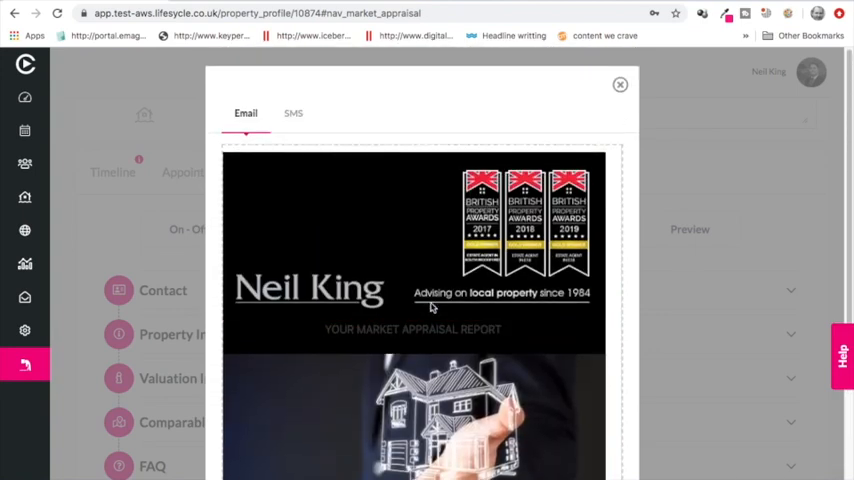
{"action": "left_click", "coordinate": [620, 84]}
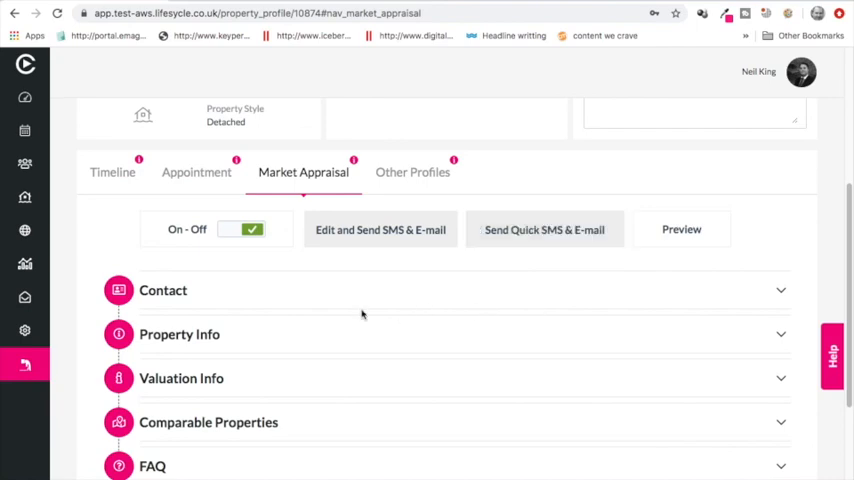
{"action": "scroll", "scroll_direction": "up", "scroll_amount": 3}
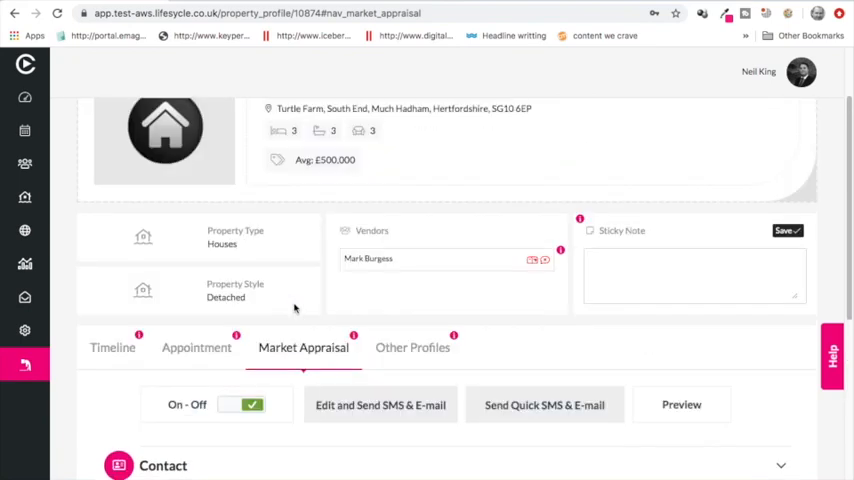
{"action": "mouse_move", "coordinate": [444, 456]}
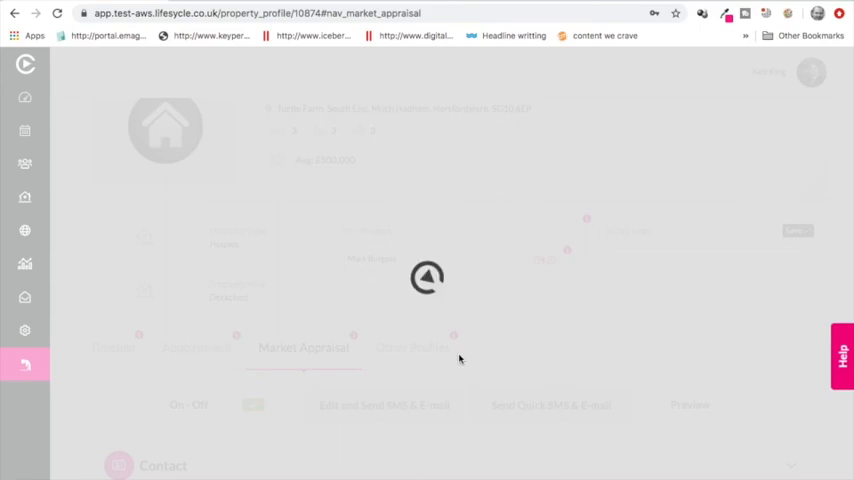
{"action": "left_click", "coordinate": [550, 404]}
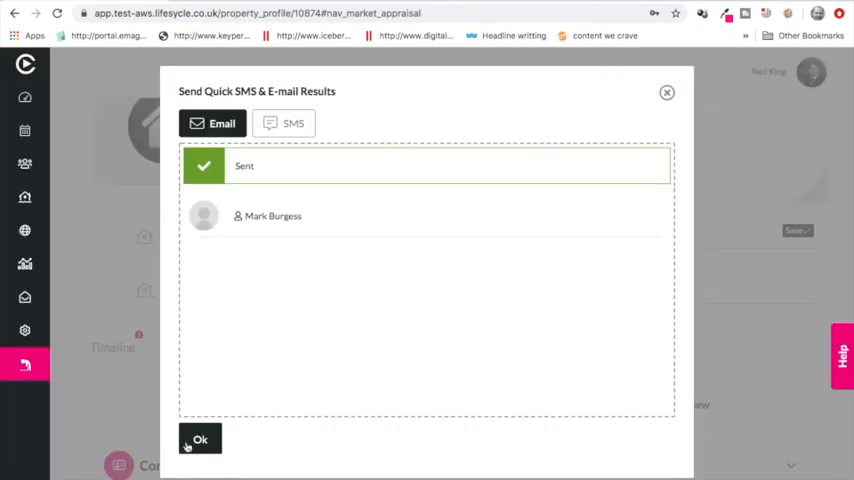
{"action": "left_click", "coordinate": [200, 440]}
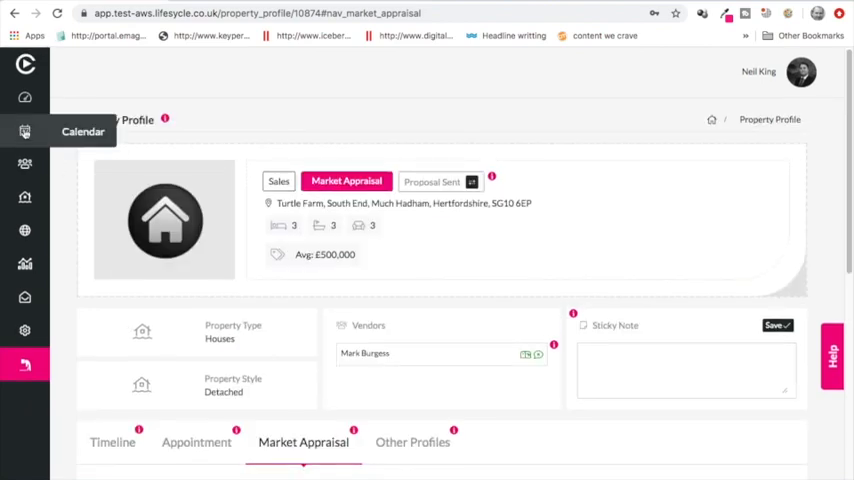
- Show the March 2020 calendar and toggle the Social Distancing Valuation event type filter
{"action": "left_click", "coordinate": [24, 132]}
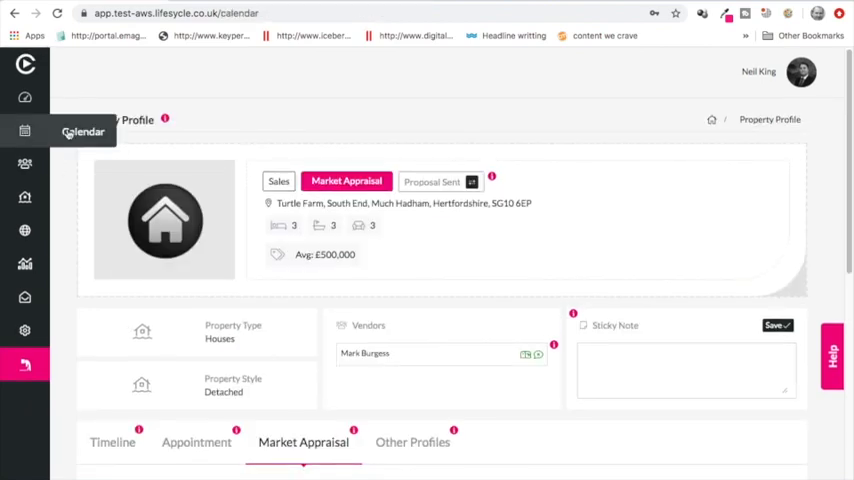
{"action": "left_click", "coordinate": [24, 132]}
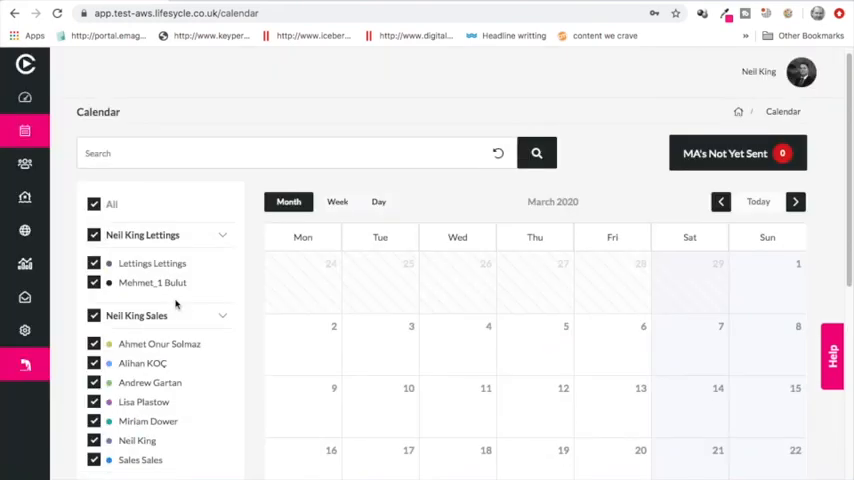
{"action": "scroll", "scroll_direction": "down", "scroll_amount": 3}
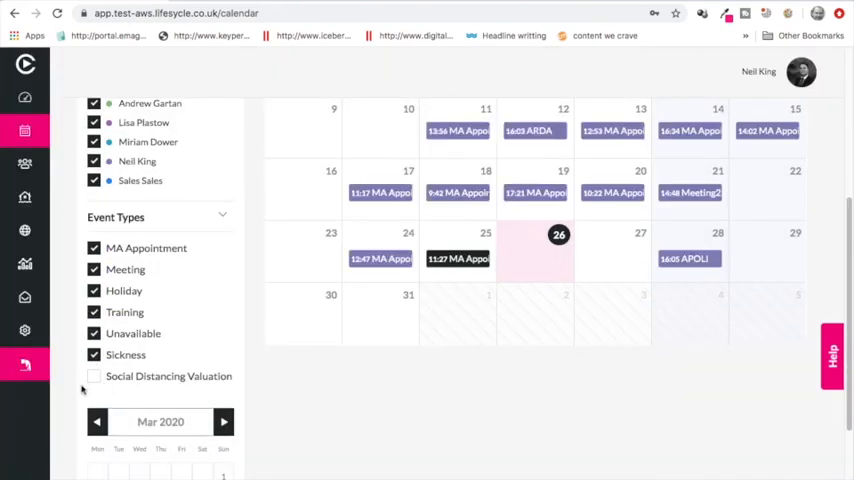
{"action": "left_click", "coordinate": [92, 376]}
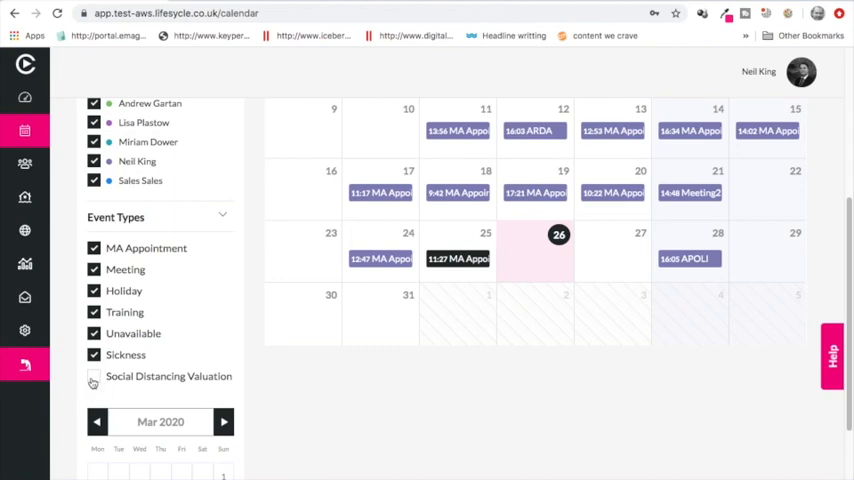